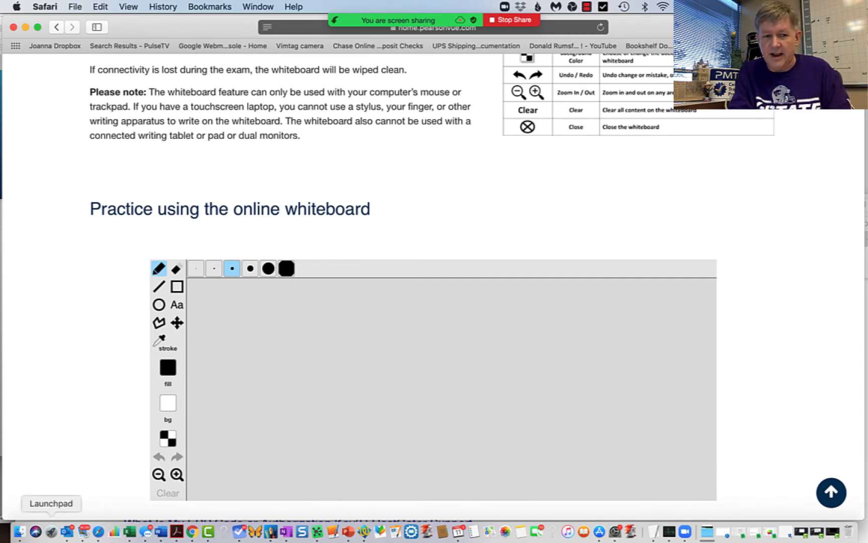
pyautogui.moveTo(173, 299)
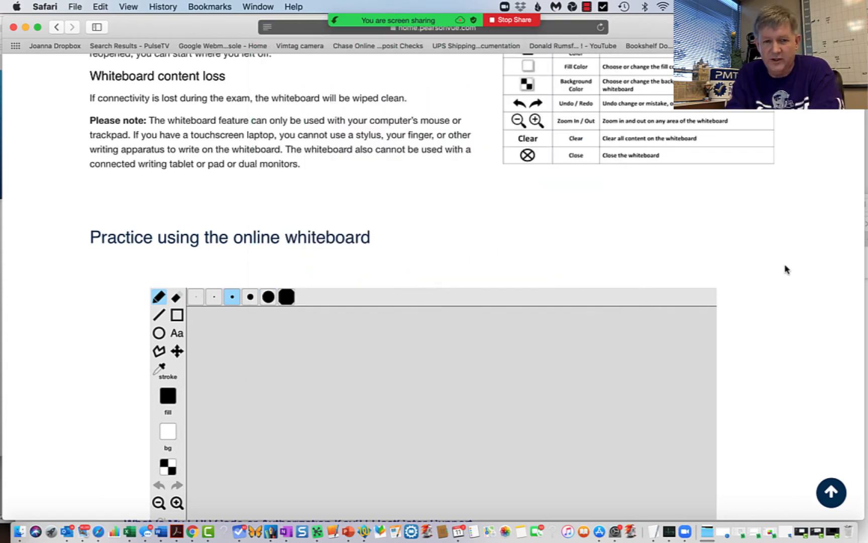
# Place a text note near the top right reading 'Buy is $500 +$50 day maintain'.
pyautogui.scroll(-3)
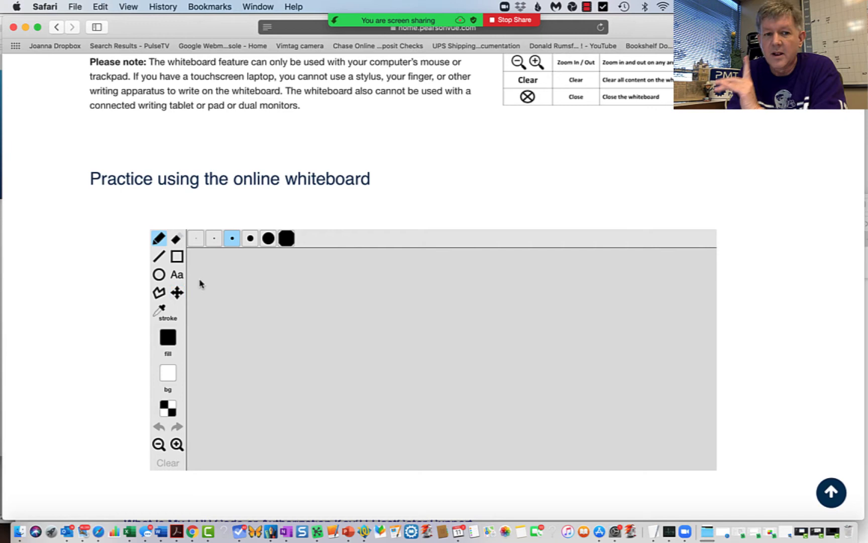
pyautogui.moveTo(401, 275)
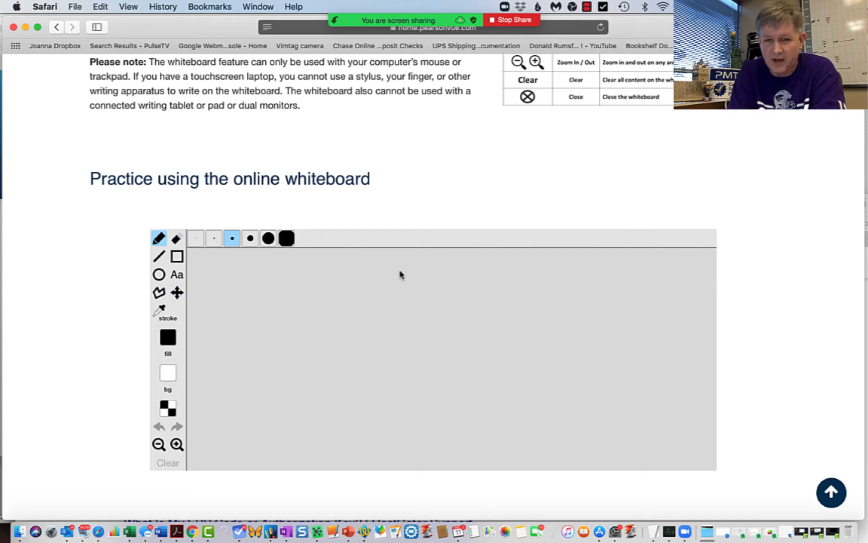
pyautogui.moveTo(558, 281)
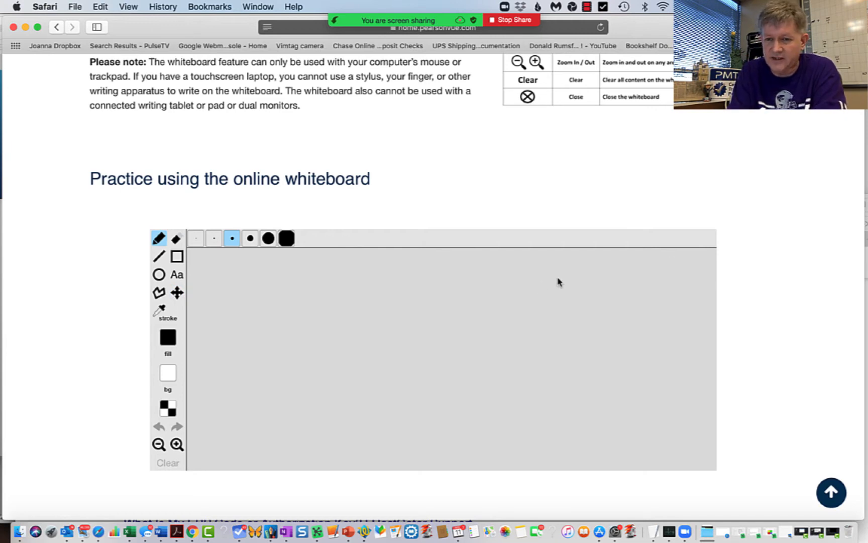
pyautogui.moveTo(326, 312)
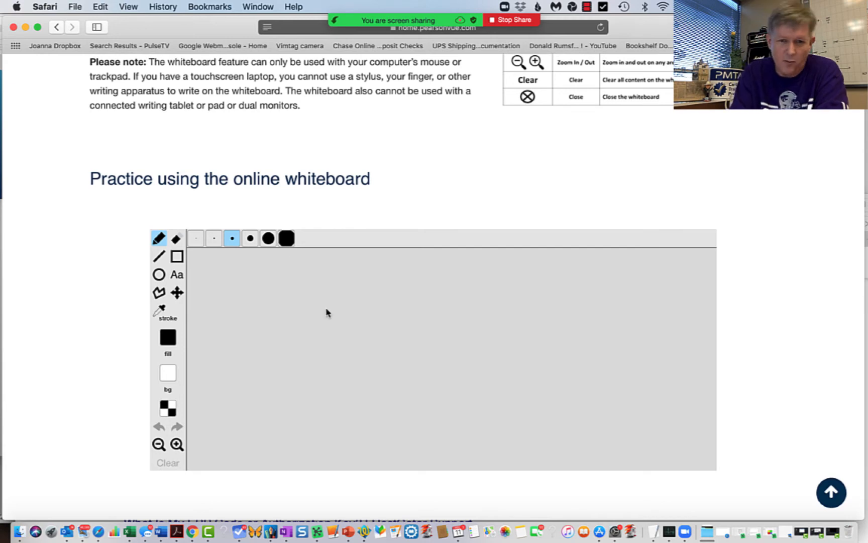
pyautogui.moveTo(471, 437)
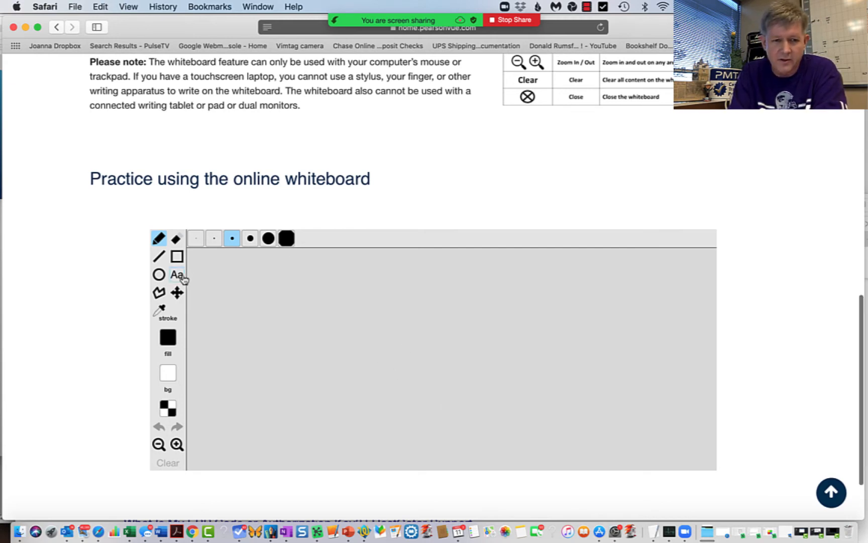
pyautogui.click(176, 275)
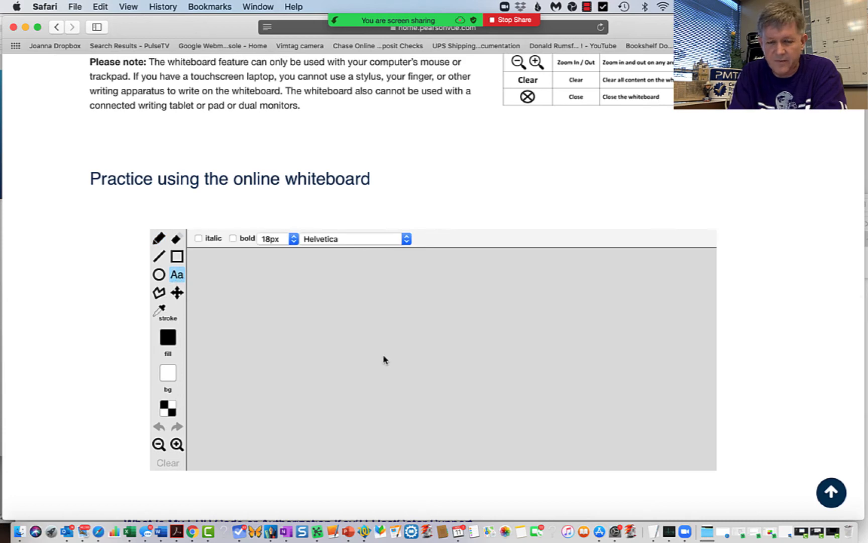
pyautogui.moveTo(553, 283)
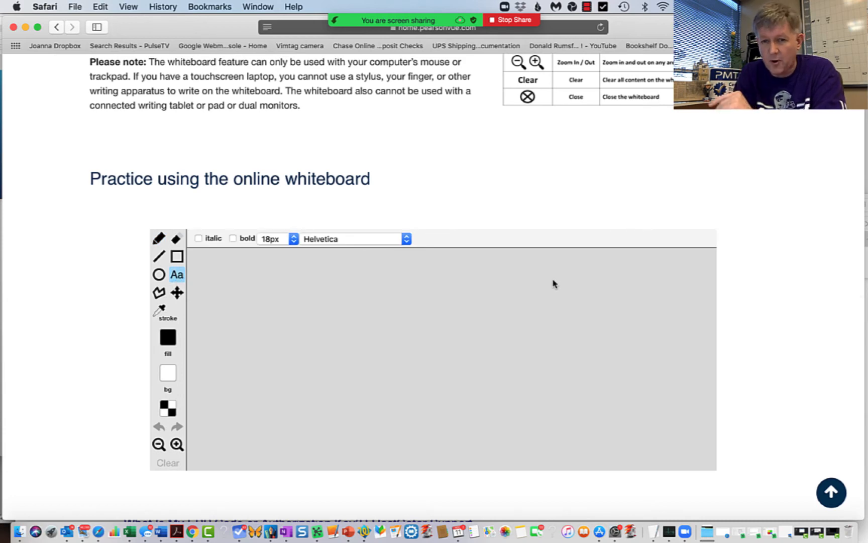
pyautogui.click(559, 278)
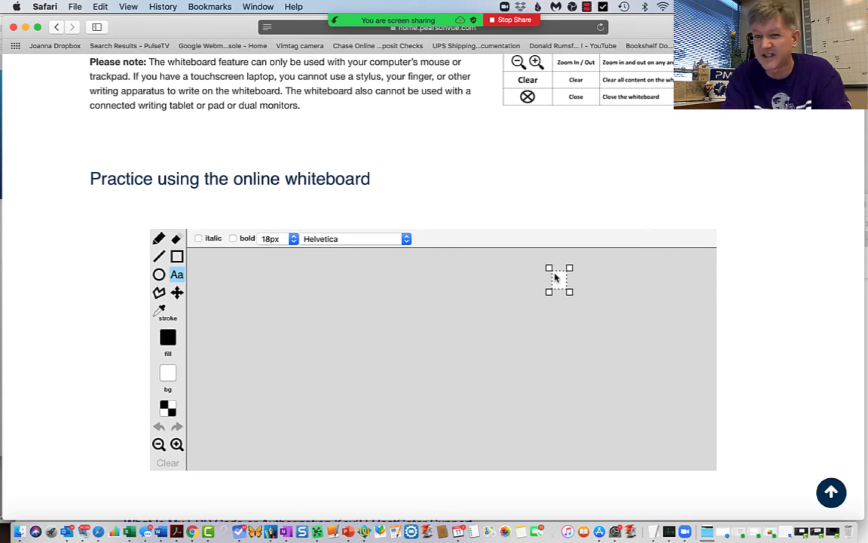
pyautogui.write('Buy')
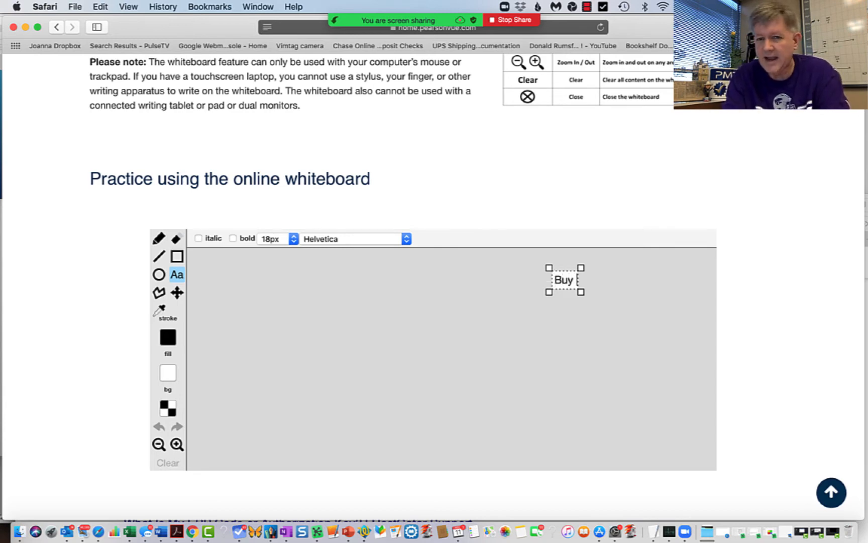
pyautogui.write('is $500 +')
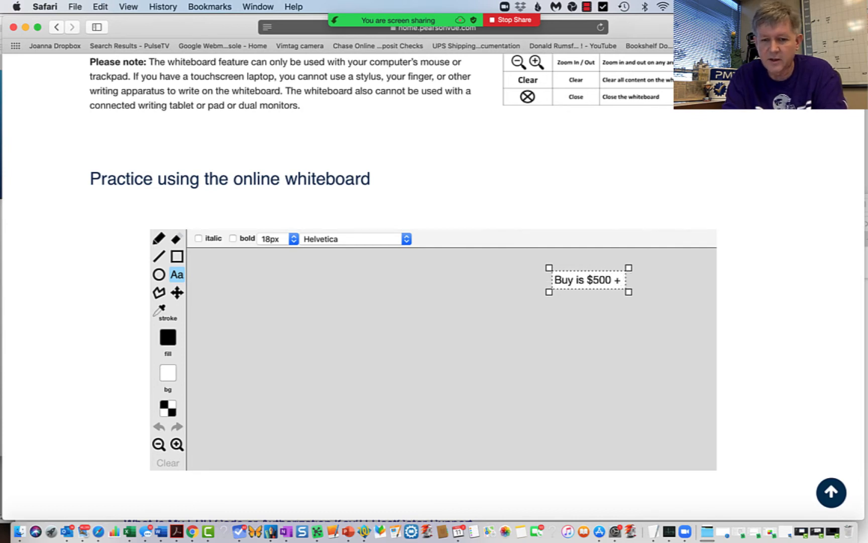
pyautogui.write('$50 day')
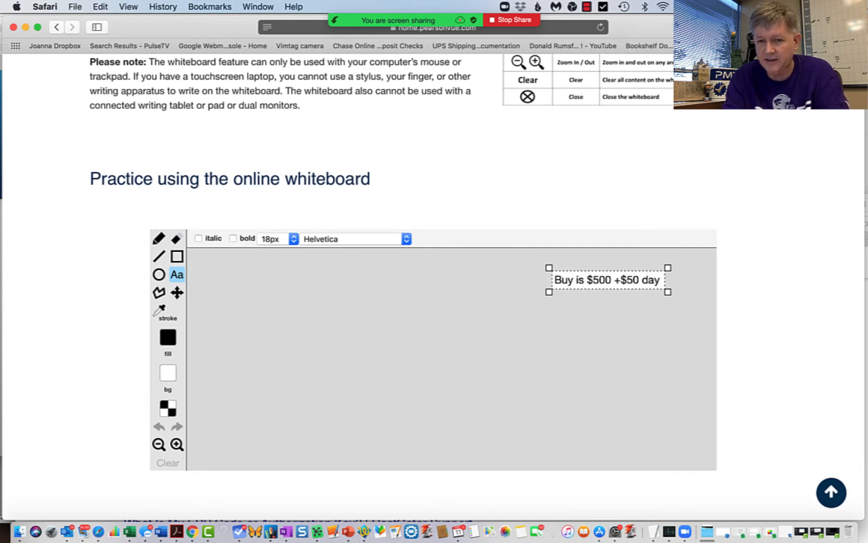
pyautogui.write('maintain')
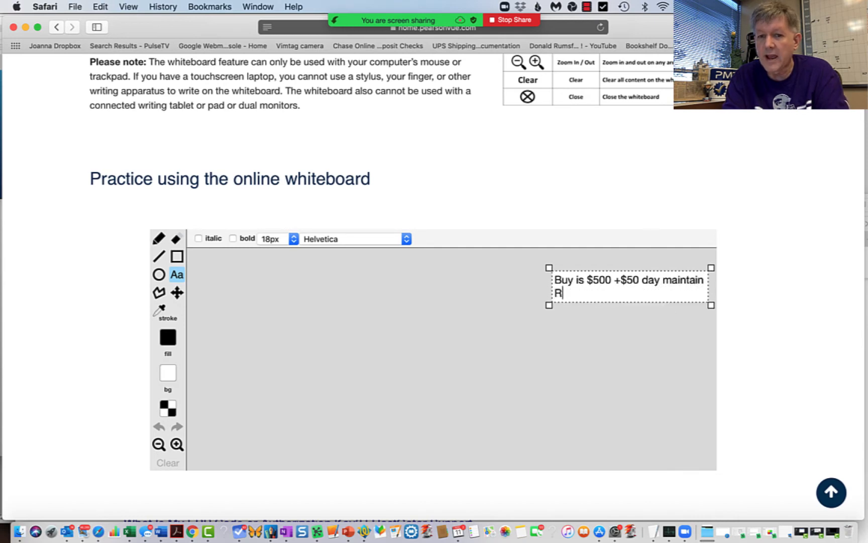
# Add the second note line 'Rent is $150 day w/maintenance'.
pyautogui.write('ent is')
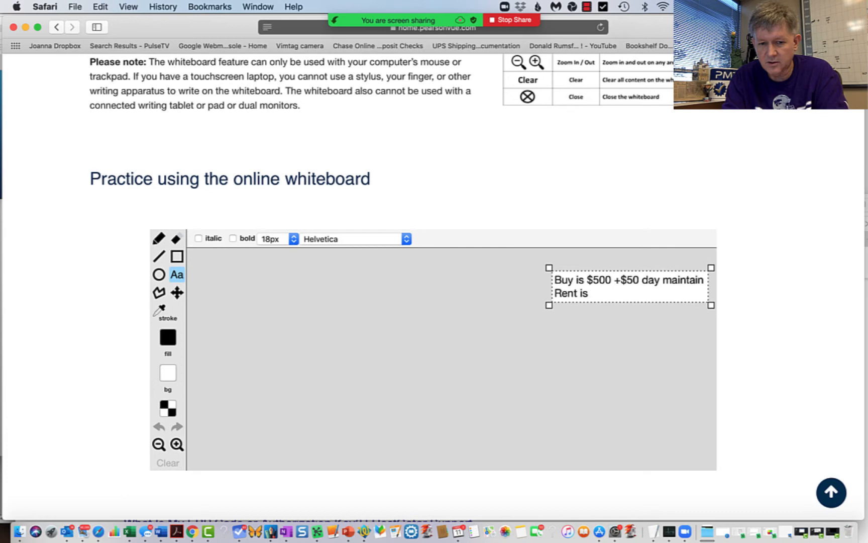
pyautogui.write('$150 day wi')
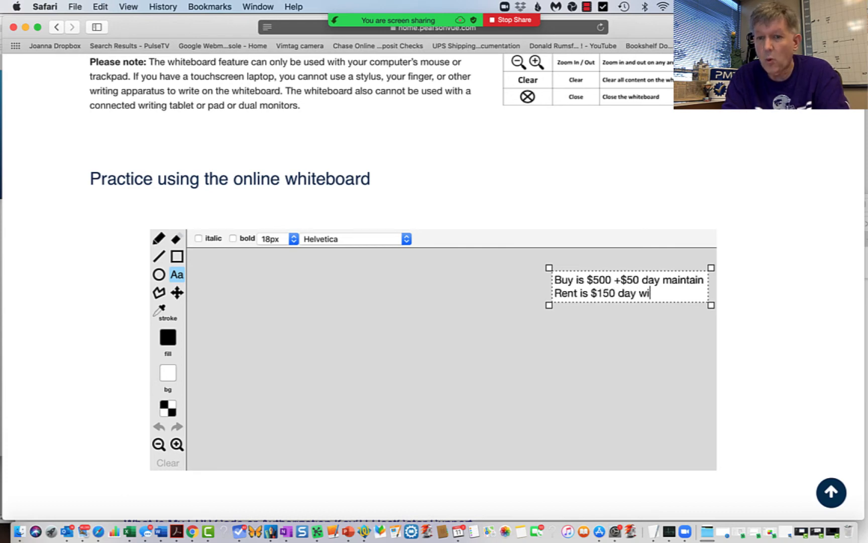
pyautogui.write('w/t')
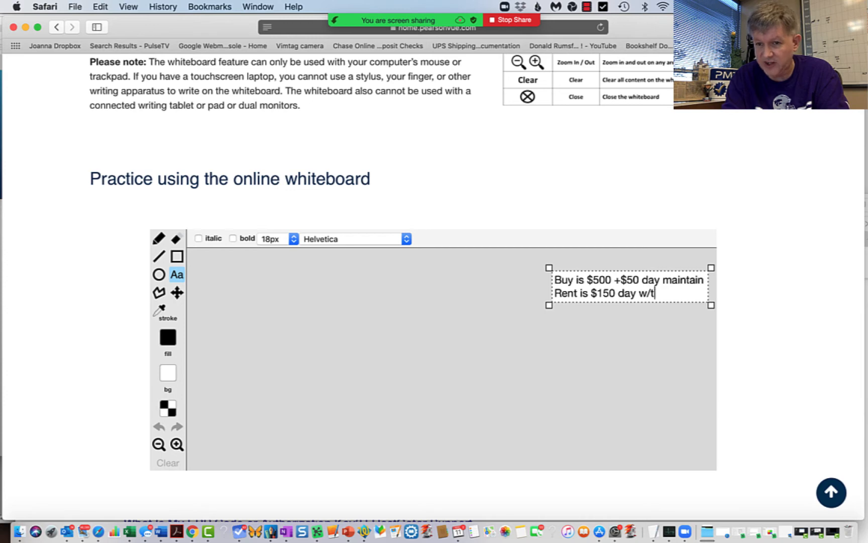
pyautogui.write('ain')
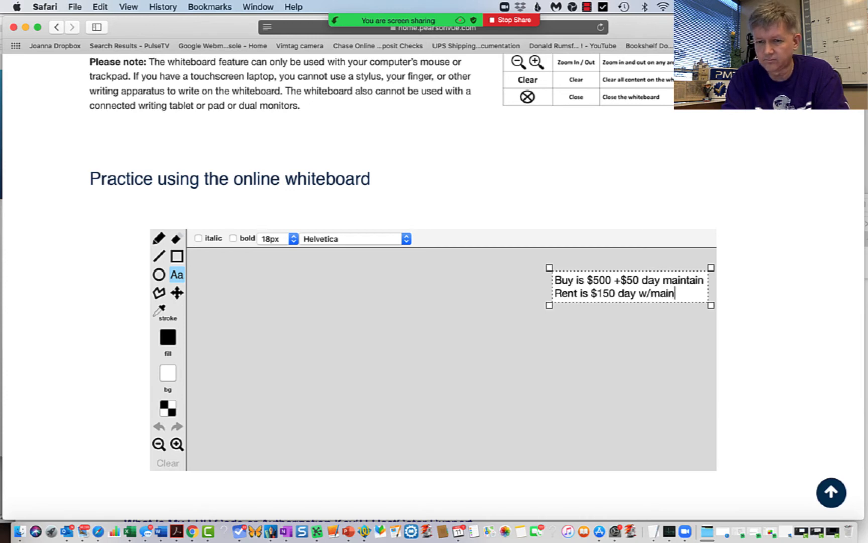
pyautogui.write('te')
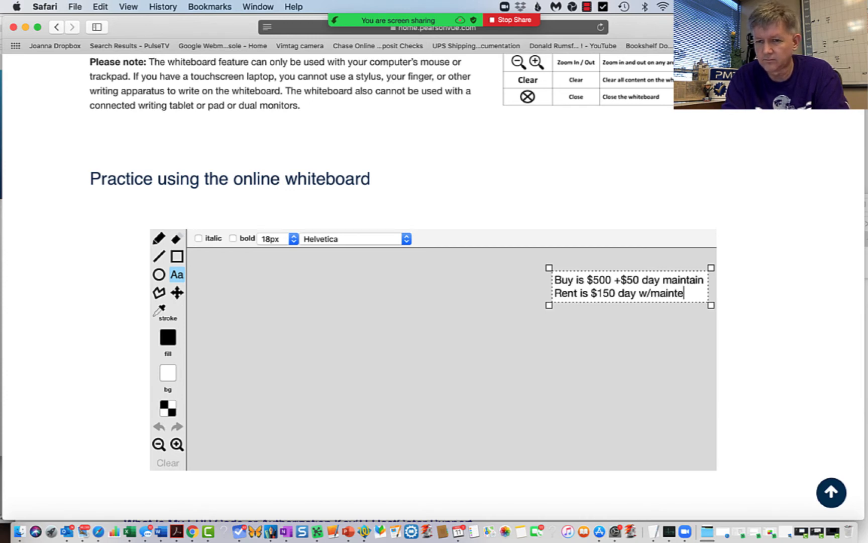
pyautogui.write('nance')
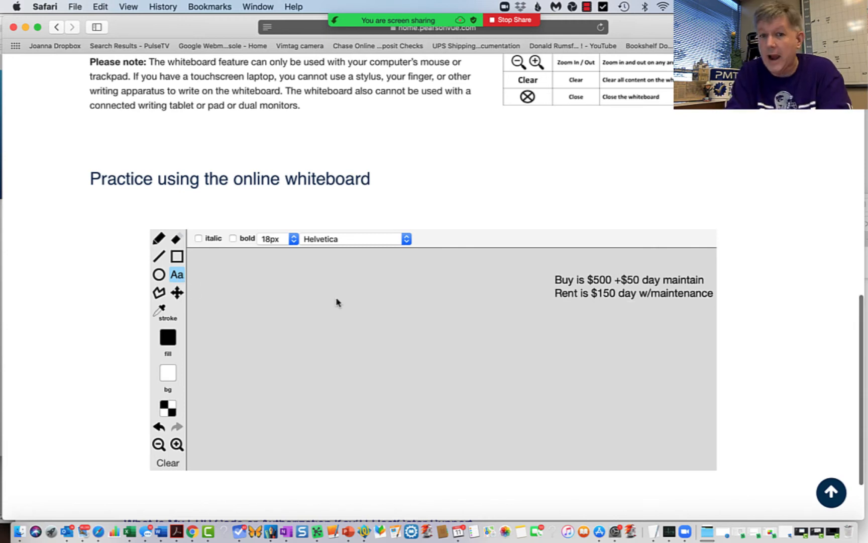
# Create a widened text box in the board's middle with 'Buy' and 'Rent' column headings.
pyautogui.click(390, 327)
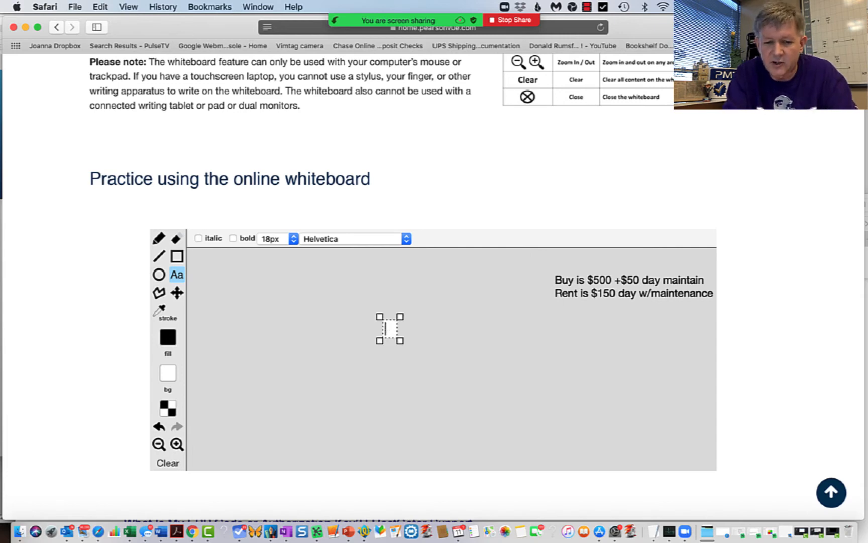
pyautogui.write('Buy')
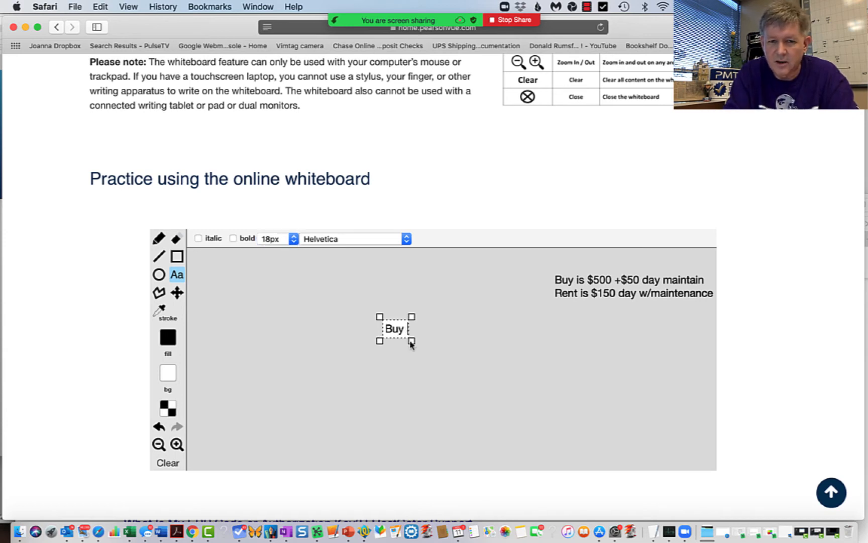
pyautogui.moveTo(411, 341); pyautogui.dragTo(510, 378)
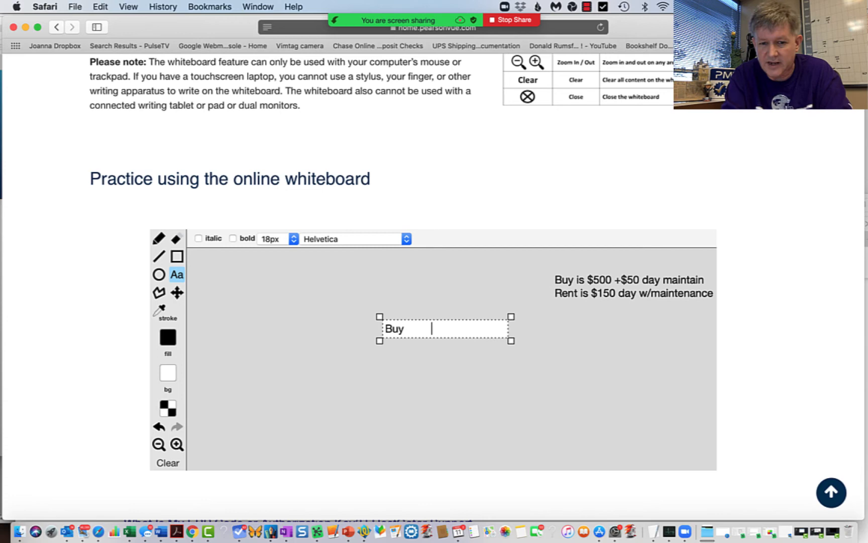
pyautogui.write('Rent')
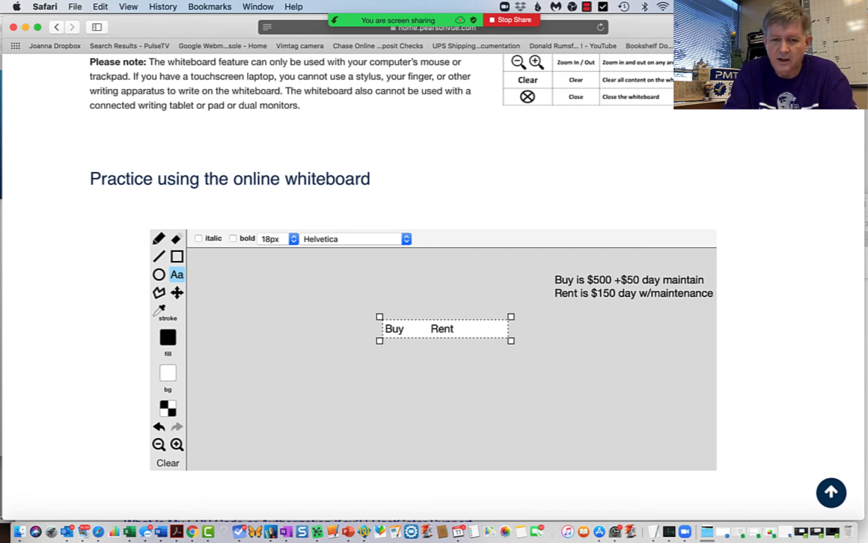
# Insert a 'Day' heading before Buy and start the first row with 0.
pyautogui.click(386, 328)
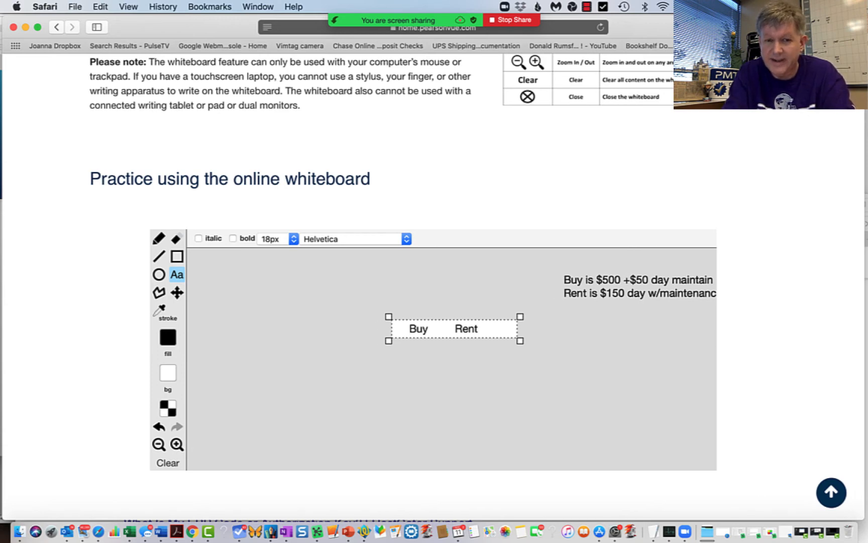
pyautogui.write('Day')
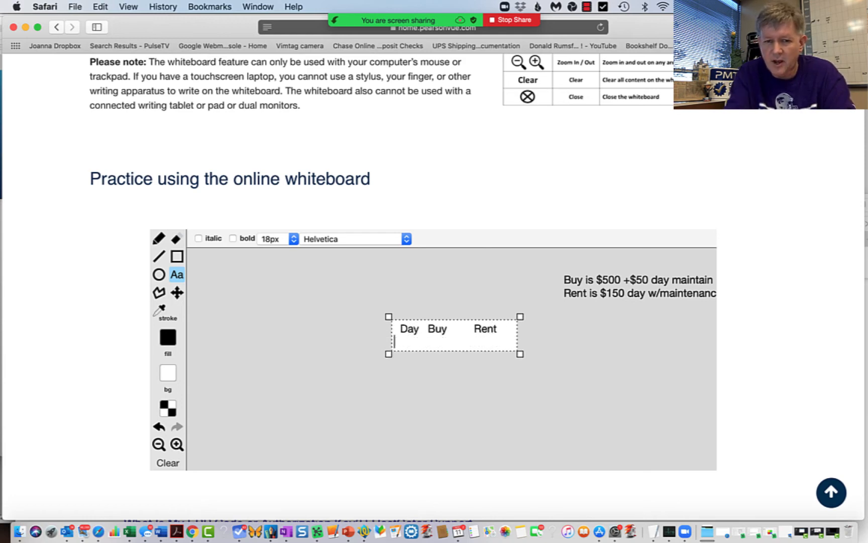
pyautogui.write('0')
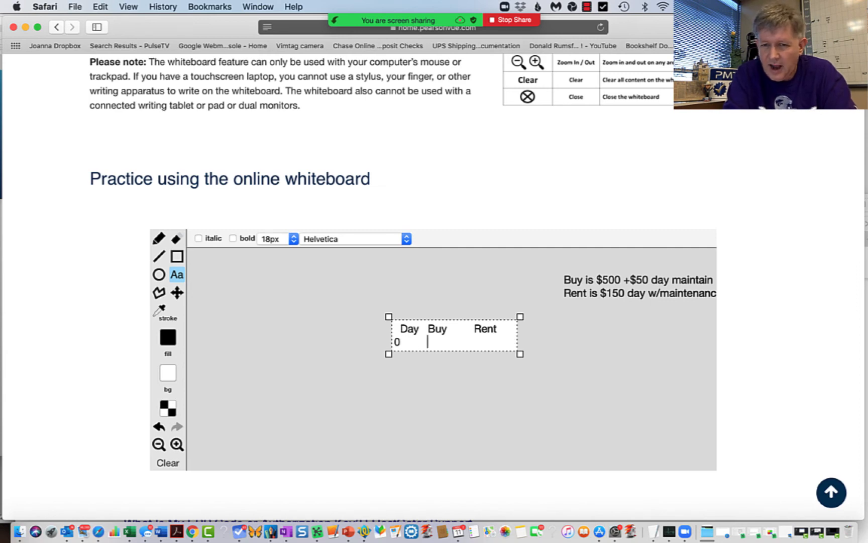
# Enter rows for days 0–2 (Buy 500, 550, 600; Rent 0, 150, 300).
pyautogui.write('500')
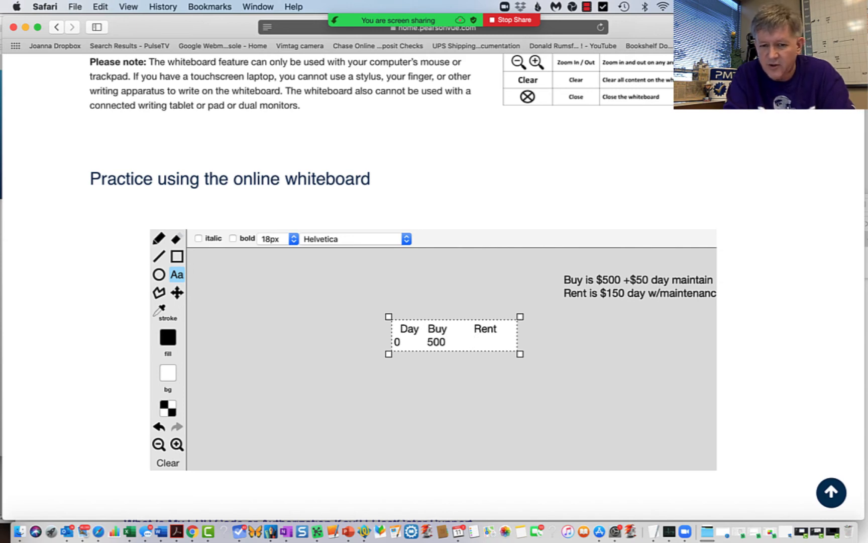
pyautogui.write('150')
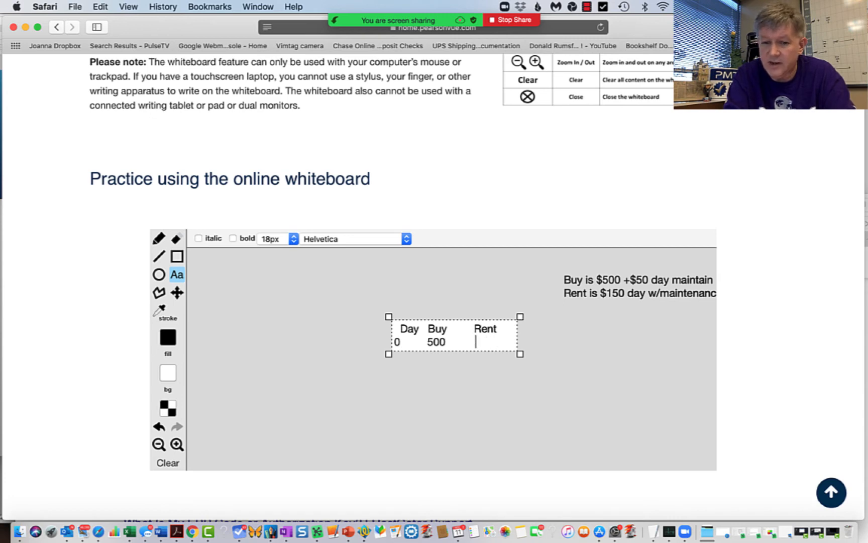
pyautogui.write('0')
pyautogui.write('1')
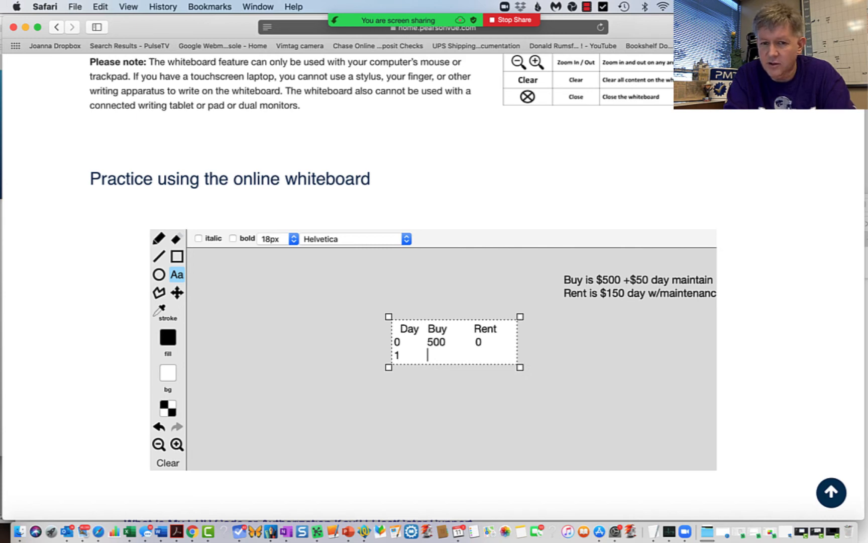
pyautogui.write('550')
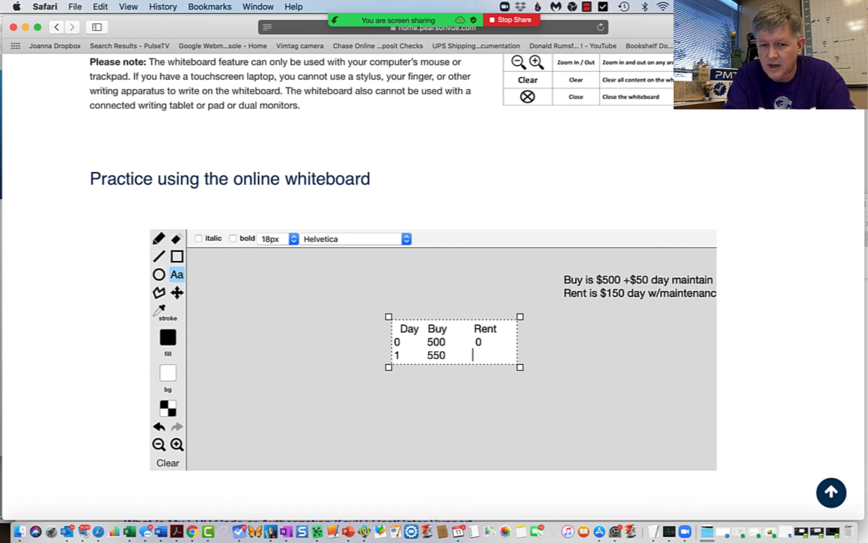
pyautogui.write('150')
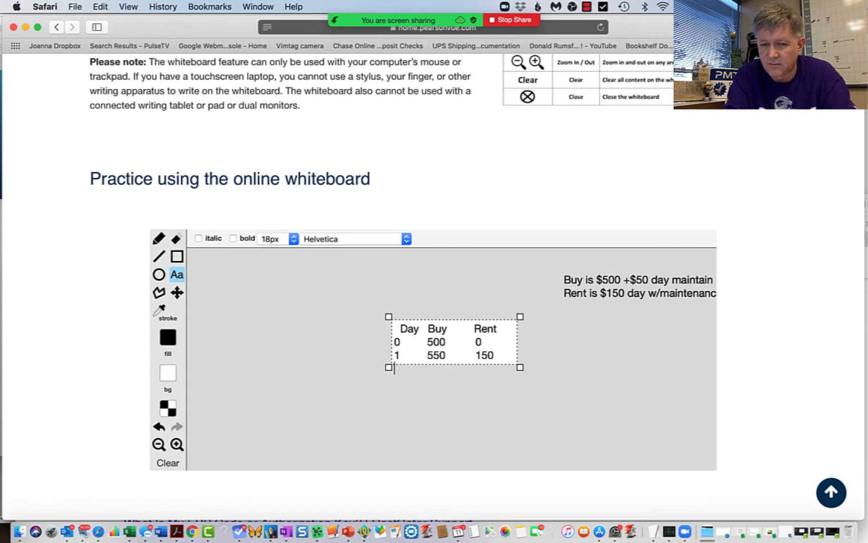
pyautogui.write('2')
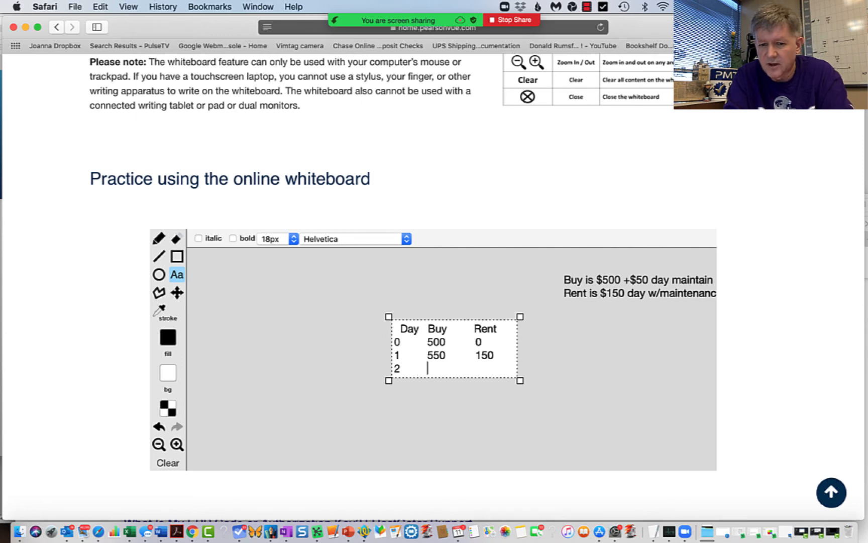
pyautogui.write('600')
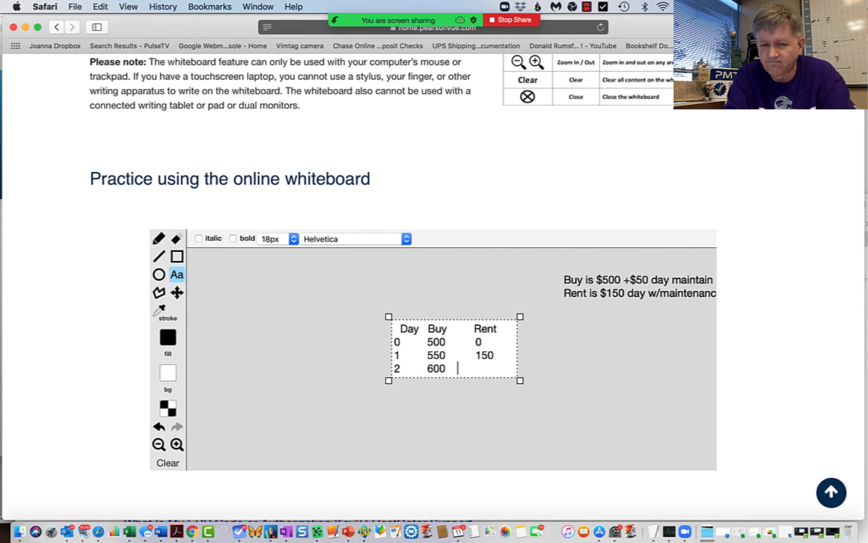
pyautogui.write('300')
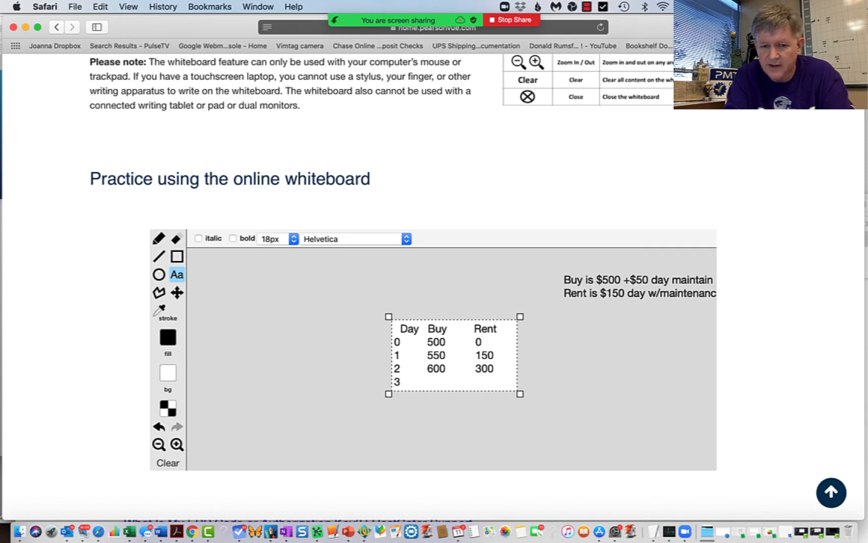
# Enter rows for days 3–6: Buy 650, 700, 750, 800; Rent 450, 600, 750, 900.
pyautogui.write('650')
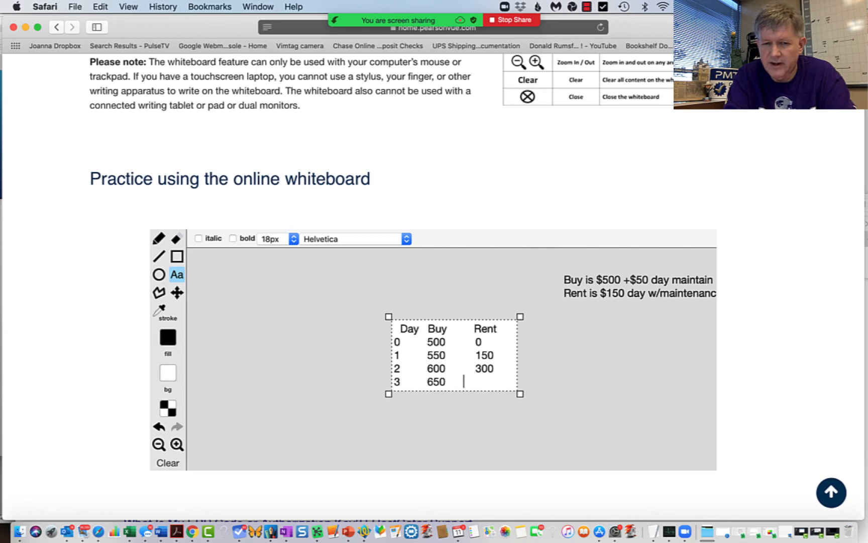
pyautogui.write('4')
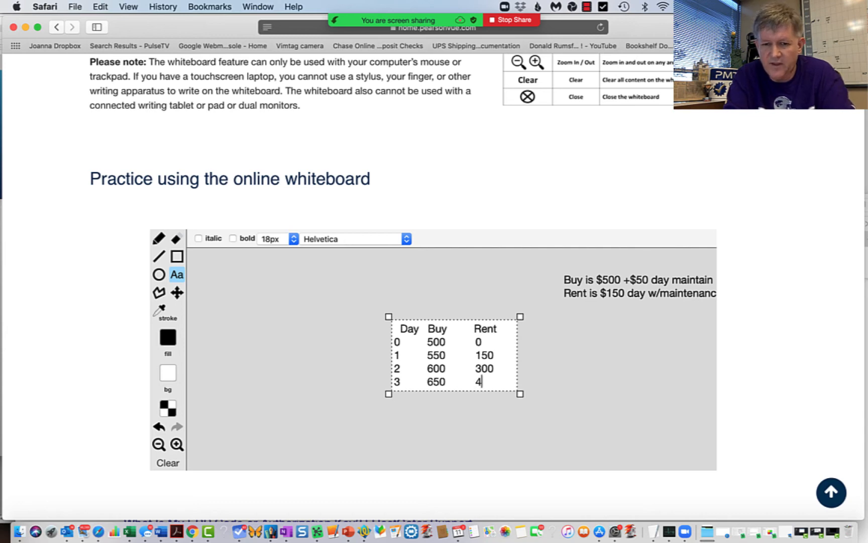
pyautogui.write('450')
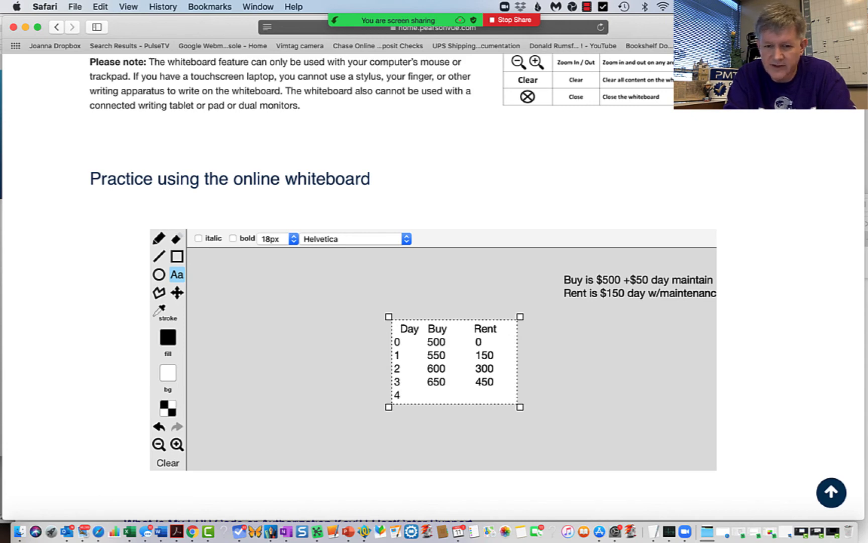
pyautogui.write('700')
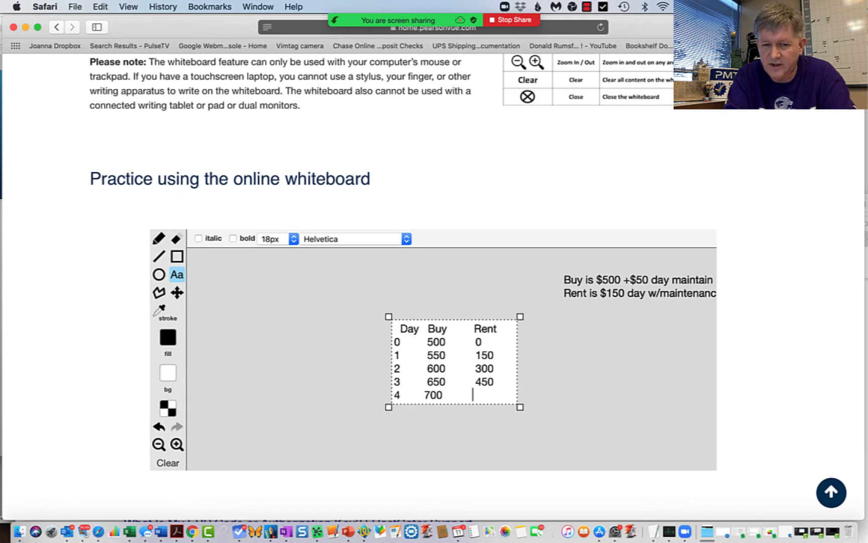
pyautogui.write('600')
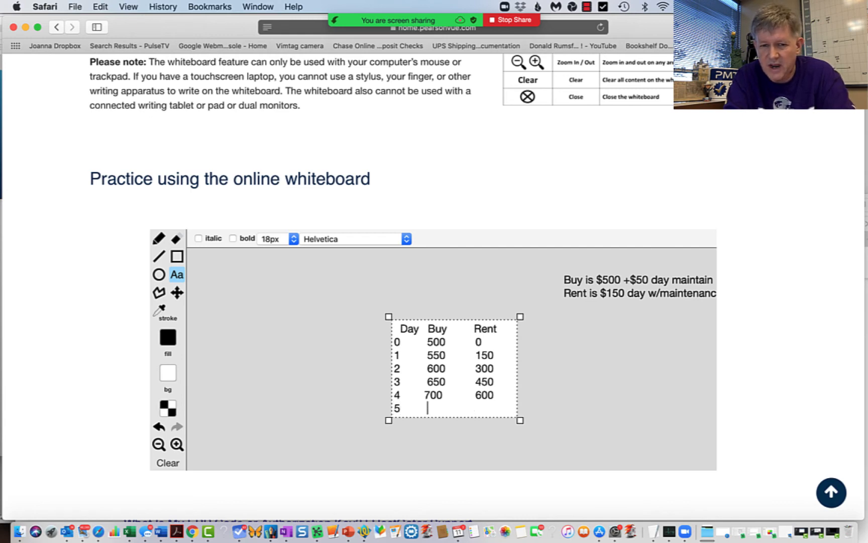
pyautogui.write('750')
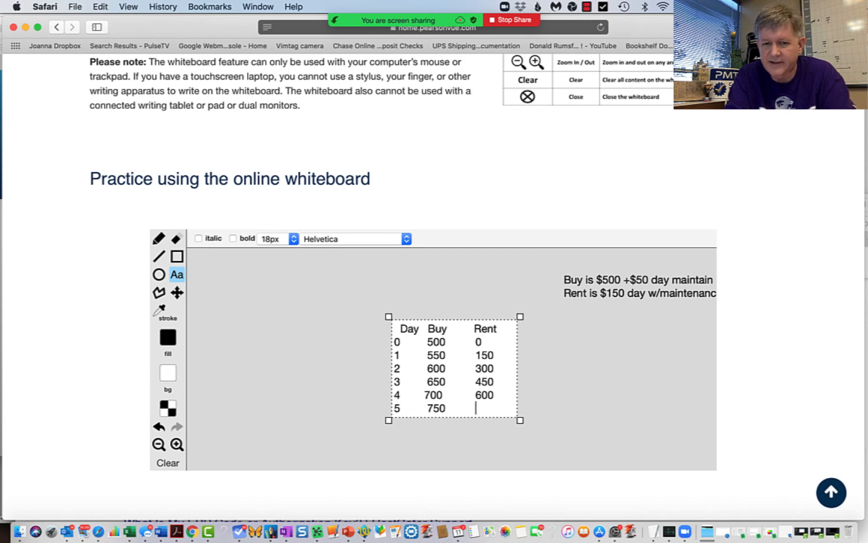
pyautogui.write('750')
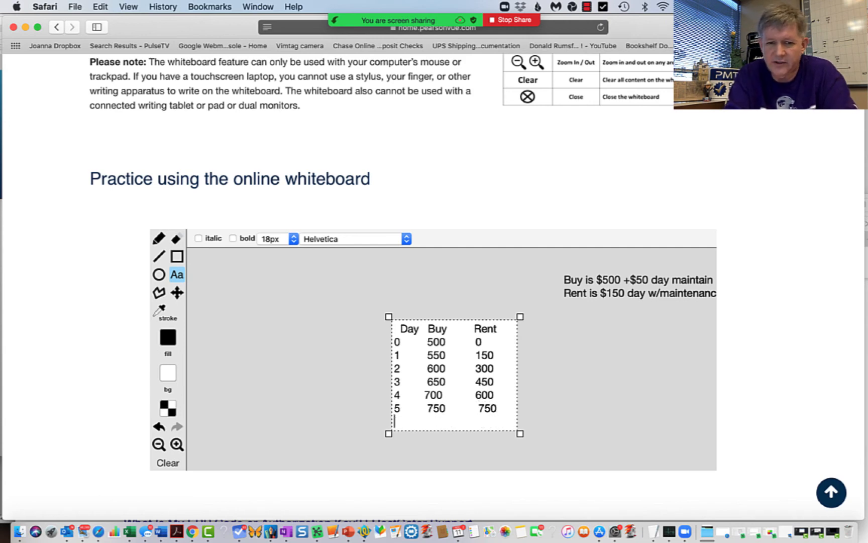
pyautogui.write('6')
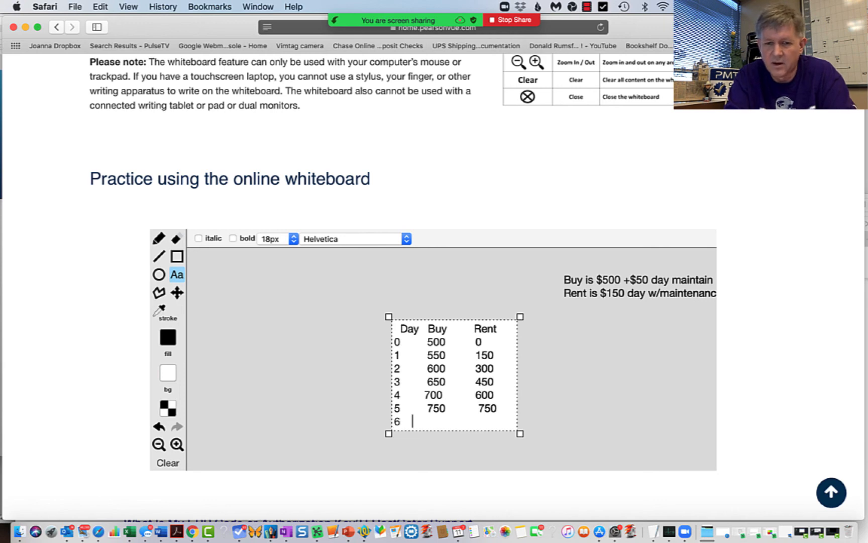
pyautogui.write('8')
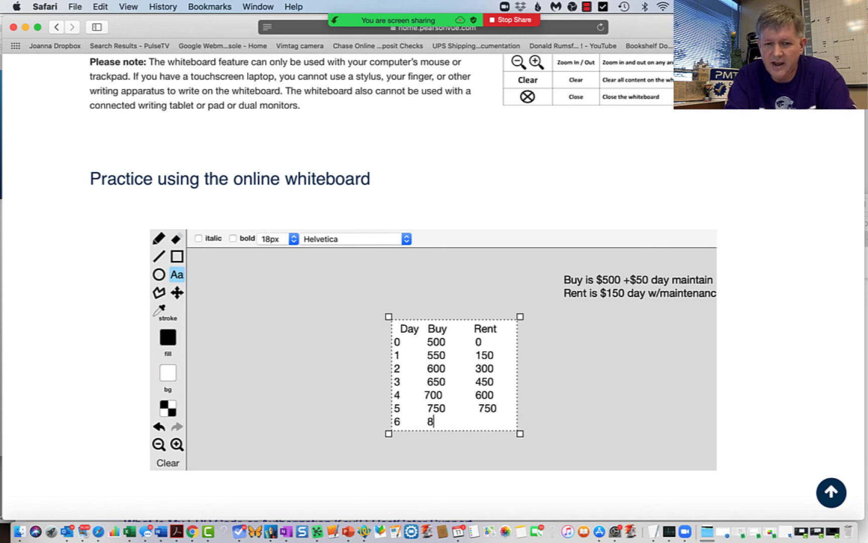
pyautogui.write('00')
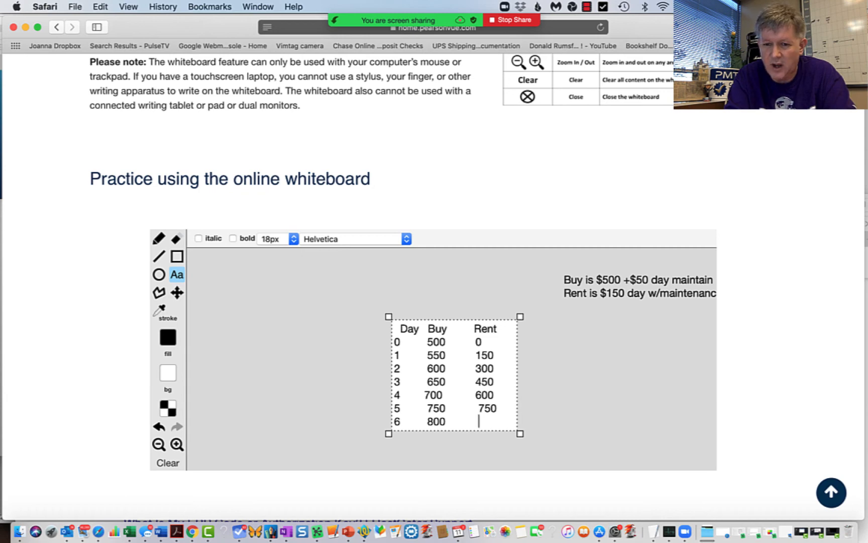
pyautogui.write('900')
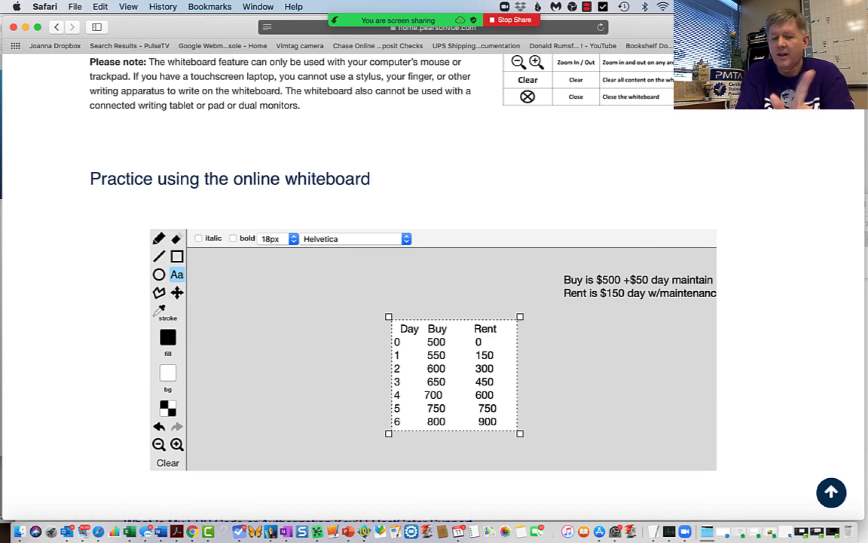